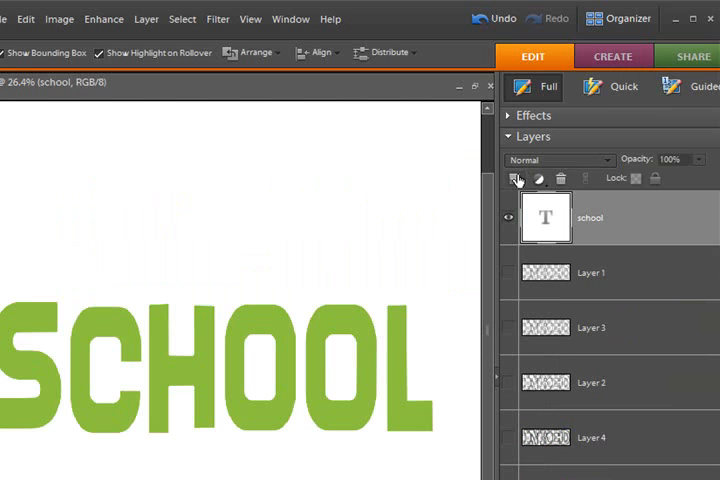
mouse_move(516, 186)
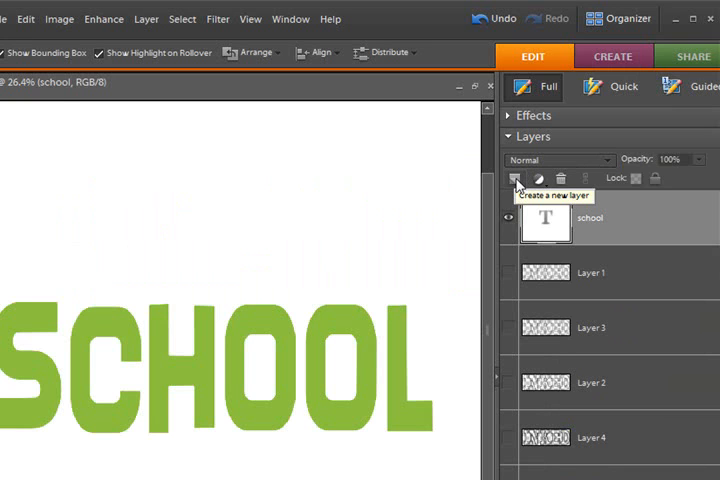
Add empty Layer 6 above the school text and load the SCHOOL letters as a selection.
left_click(514, 177)
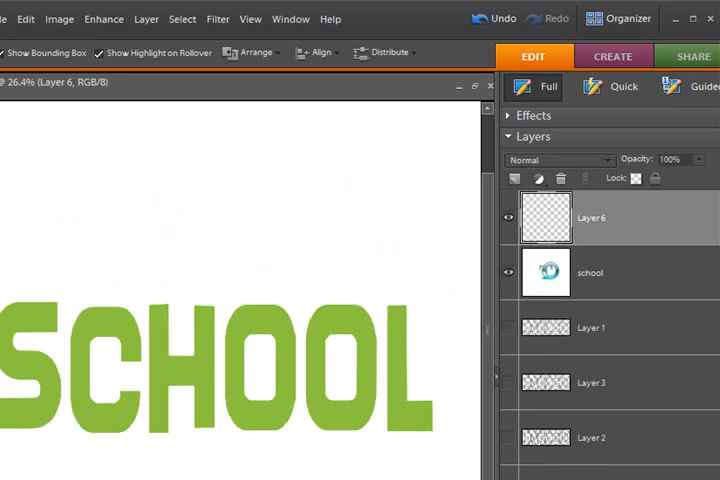
left_click(545, 272)
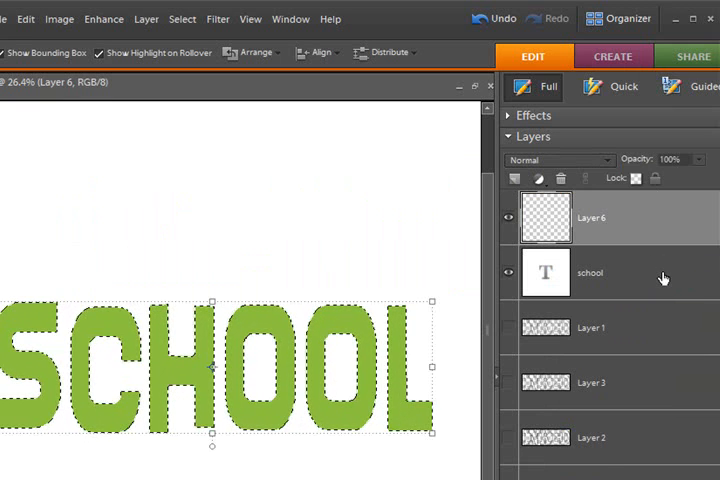
left_click(590, 272)
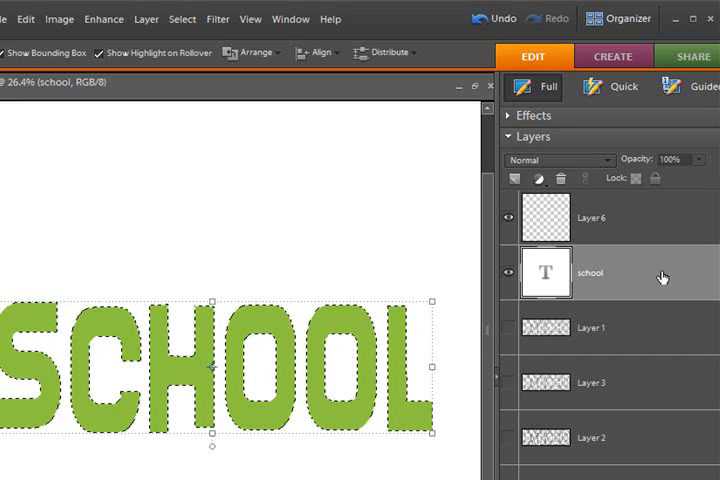
Contract the SCHOOL selection 12 pixels inward from the letter edges.
left_click(182, 18)
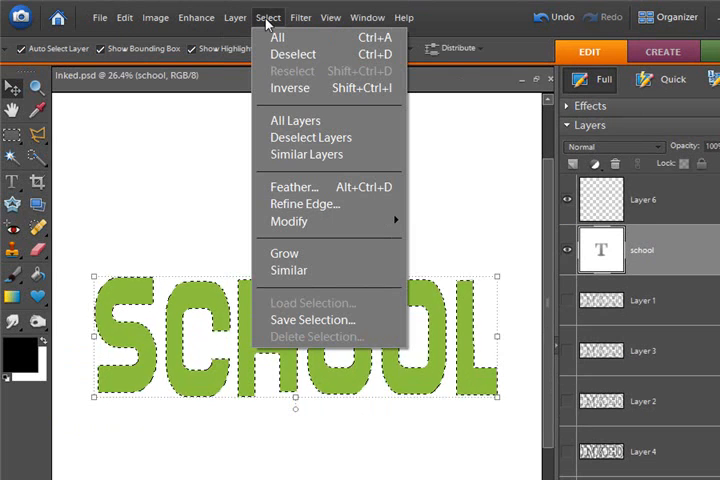
mouse_move(289, 221)
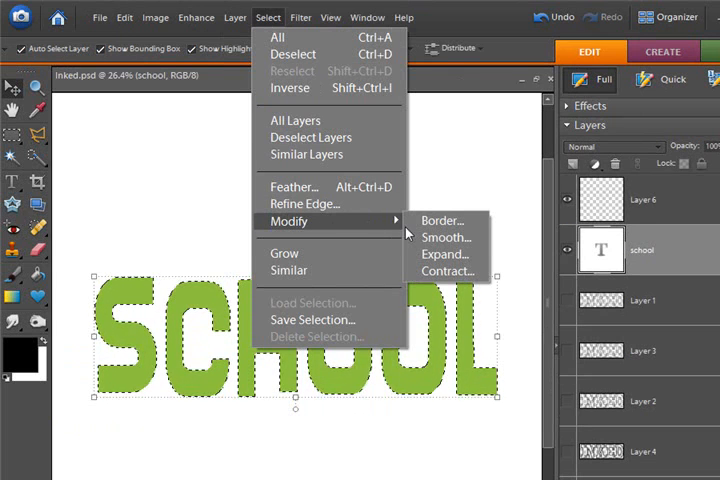
left_click(447, 271)
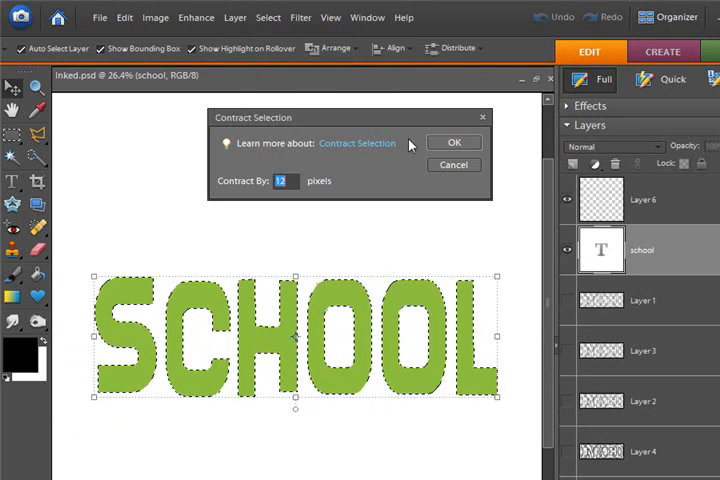
mouse_move(400, 126)
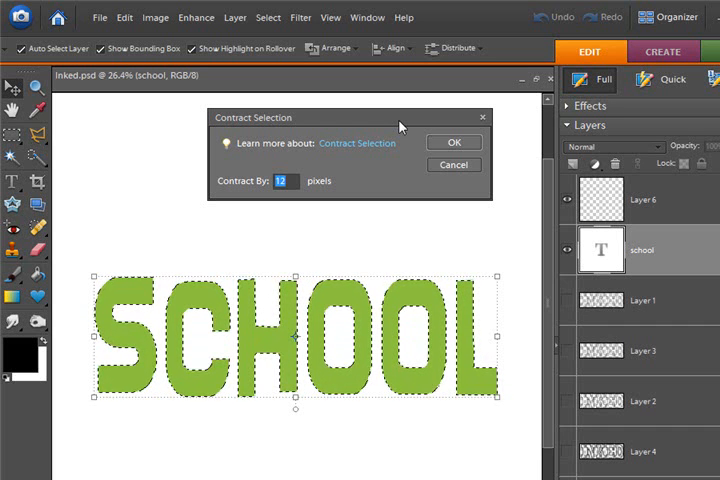
mouse_move(429, 93)
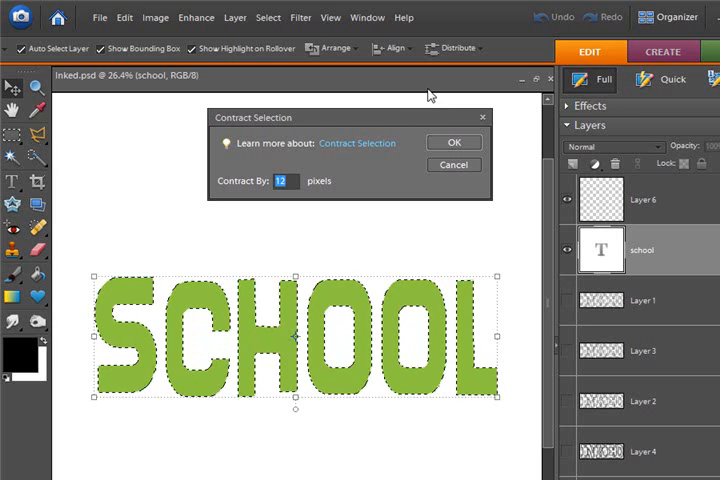
left_click(453, 142)
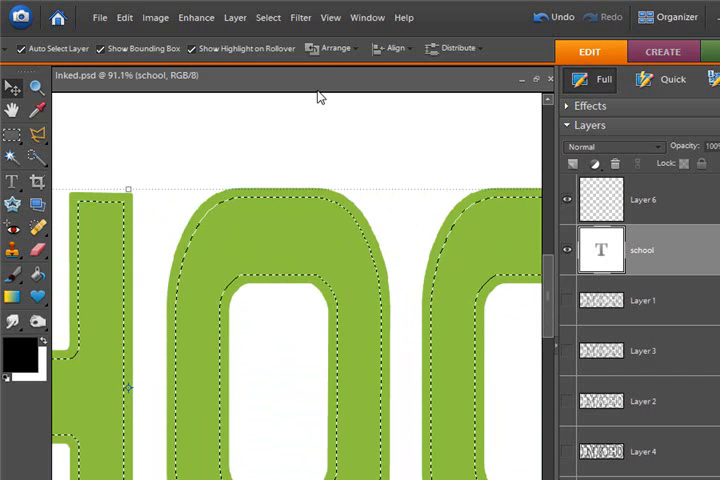
Feather the contracted letter selection with a 10-pixel radius.
left_click(268, 17)
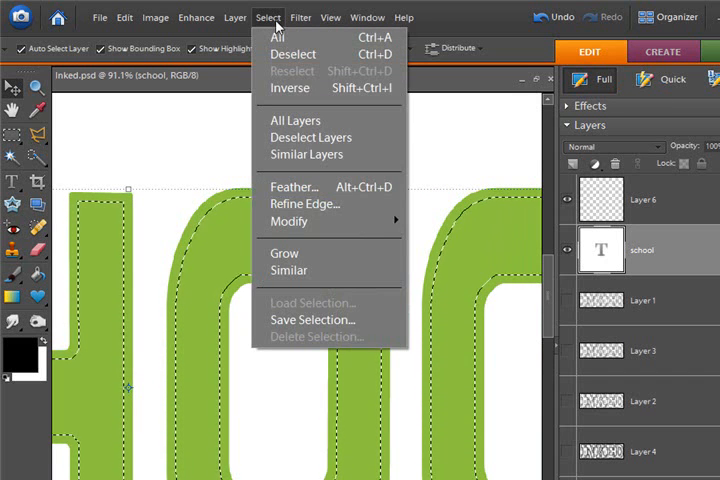
mouse_move(293, 187)
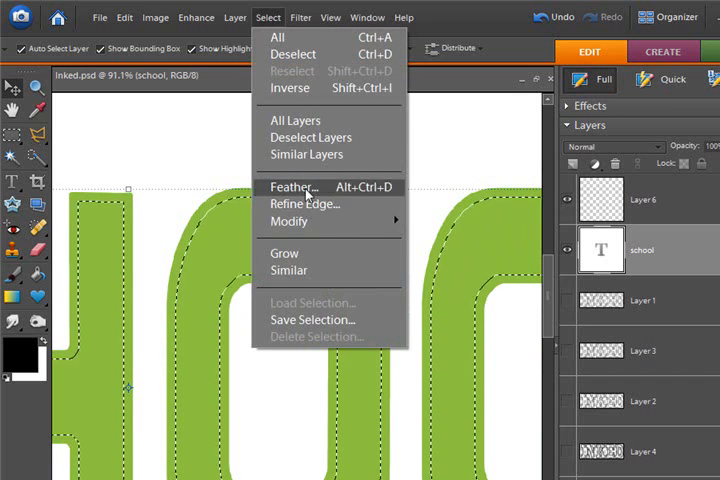
left_click(293, 187)
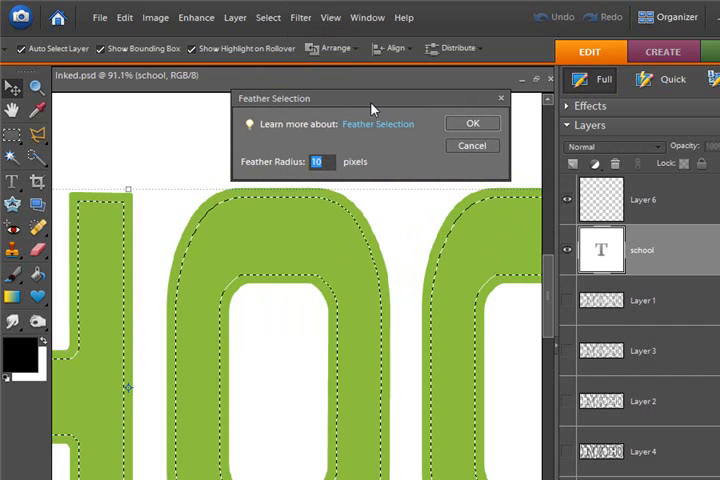
mouse_move(446, 128)
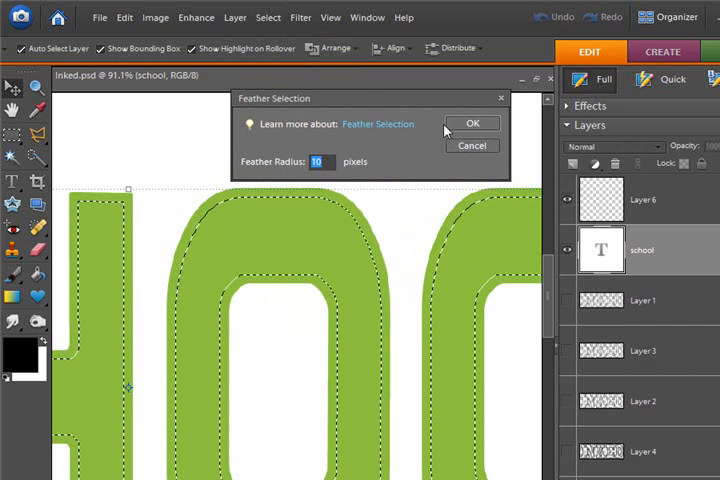
left_click(471, 123)
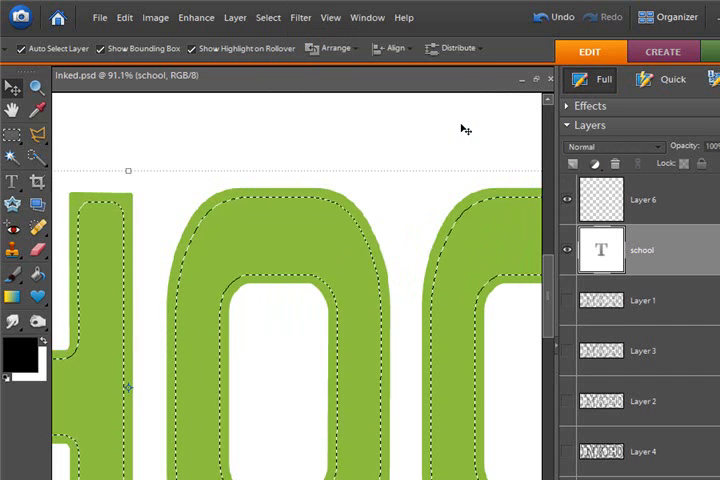
mouse_move(404, 224)
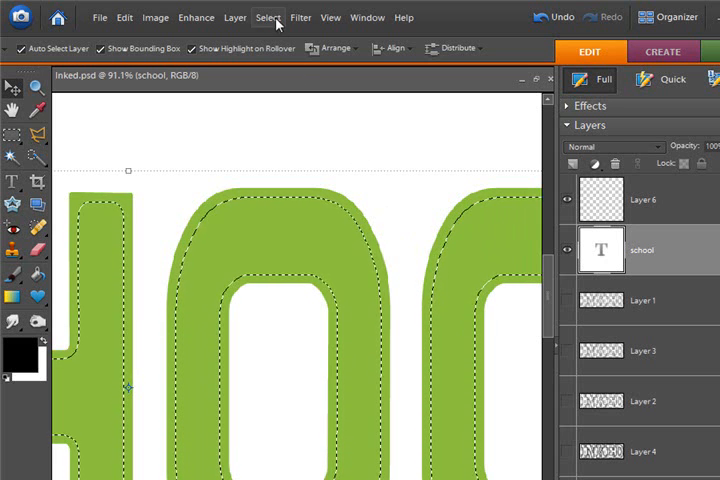
Invert the selection so it covers everything outside the shrunken letters.
left_click(268, 17)
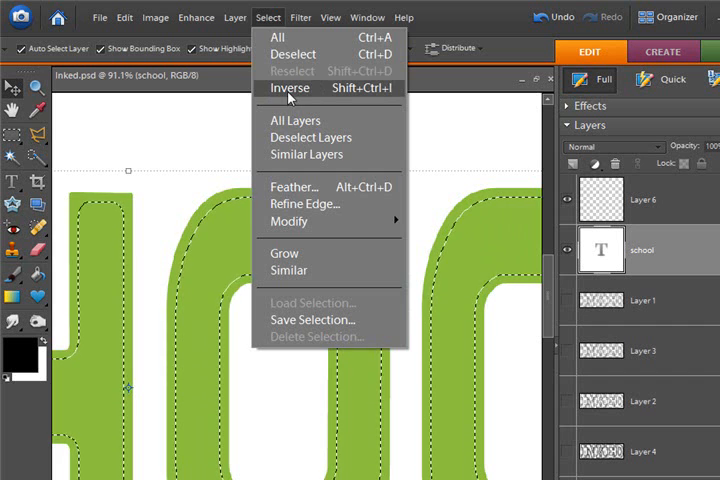
left_click(290, 88)
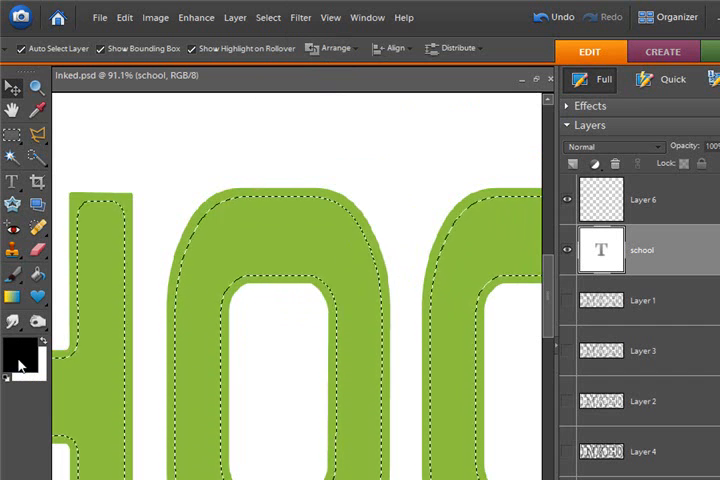
Choose the 60-pixel textured brush from the Faux Finish Brushes library.
left_click(13, 277)
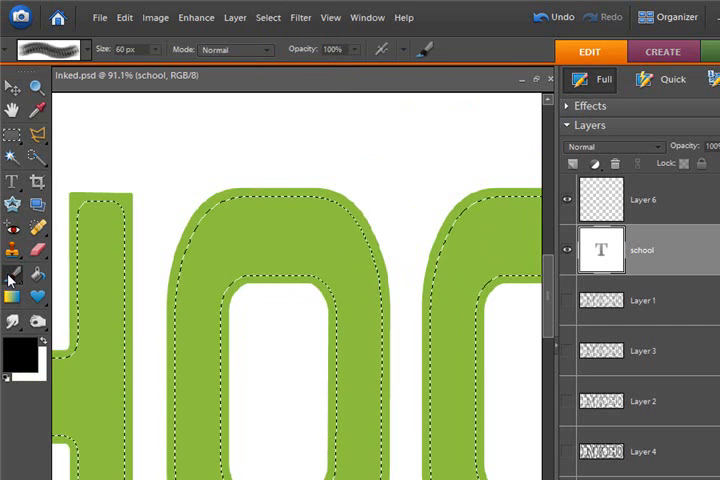
mouse_move(45, 50)
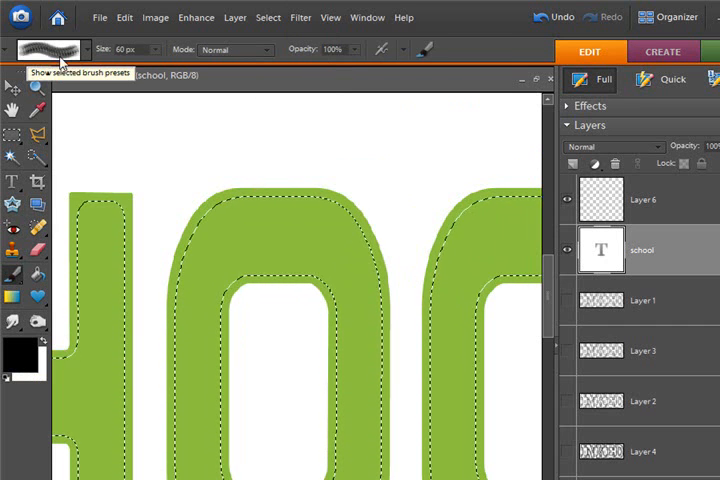
left_click(48, 49)
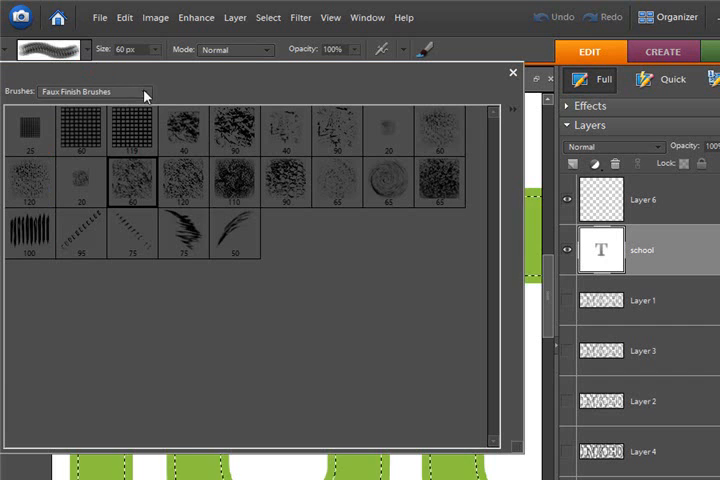
left_click(145, 92)
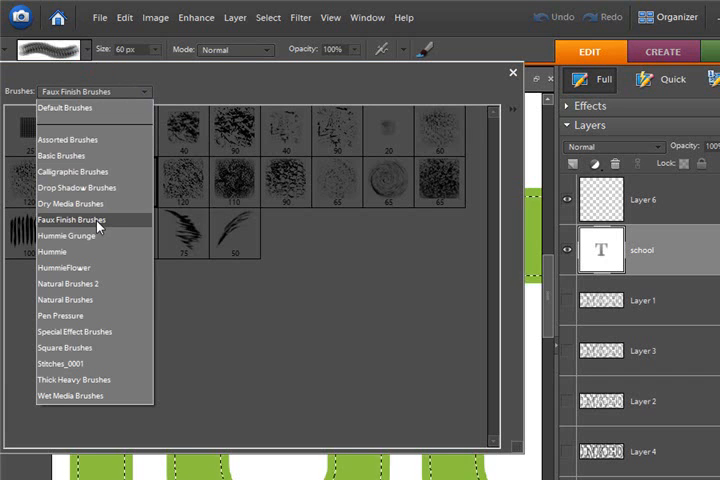
left_click(69, 220)
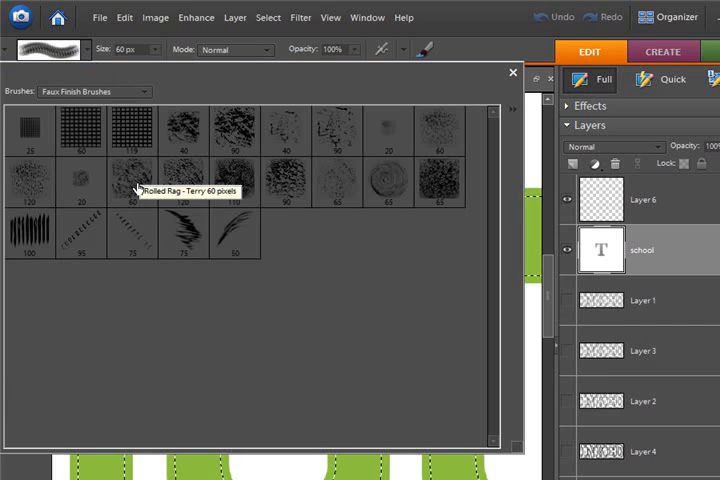
mouse_move(195, 188)
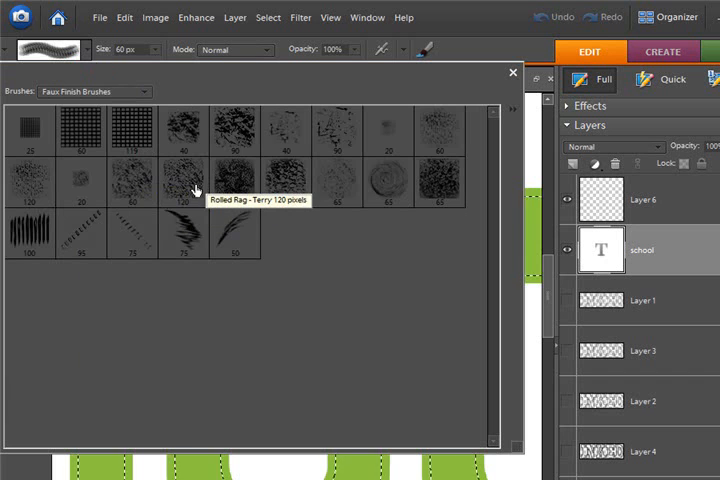
mouse_move(245, 188)
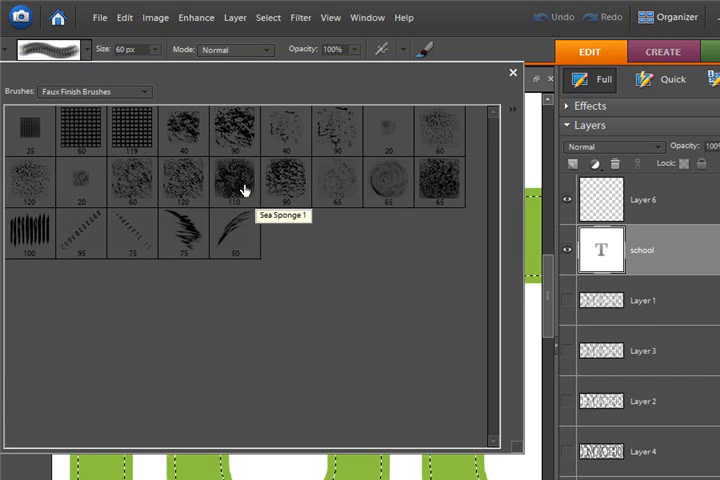
mouse_move(438, 128)
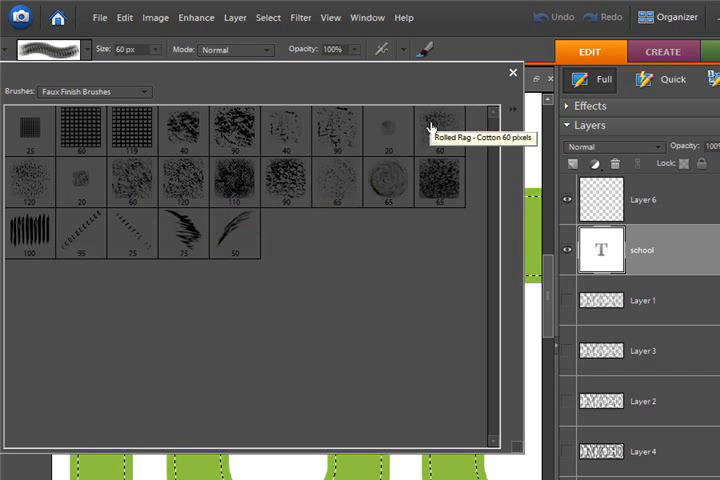
mouse_move(351, 194)
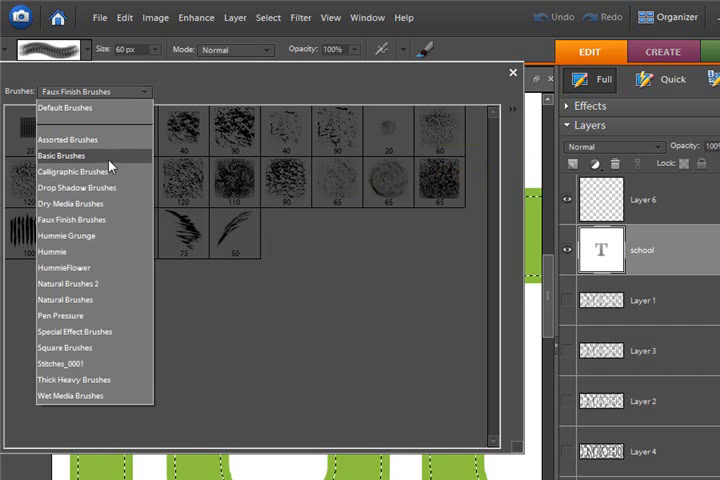
mouse_move(90, 219)
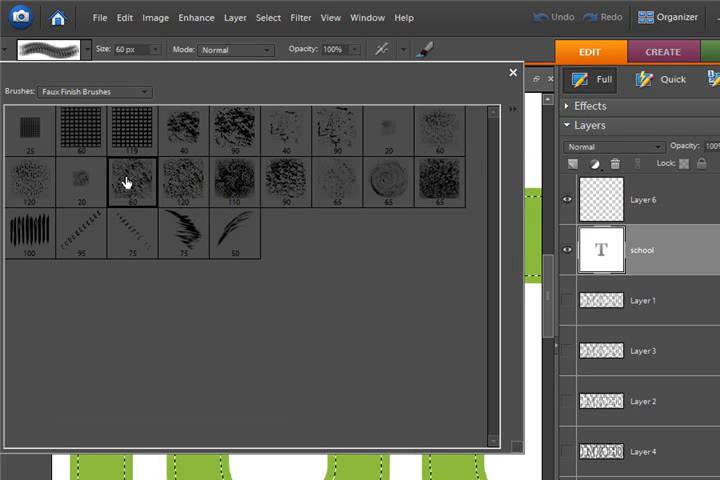
mouse_move(504, 74)
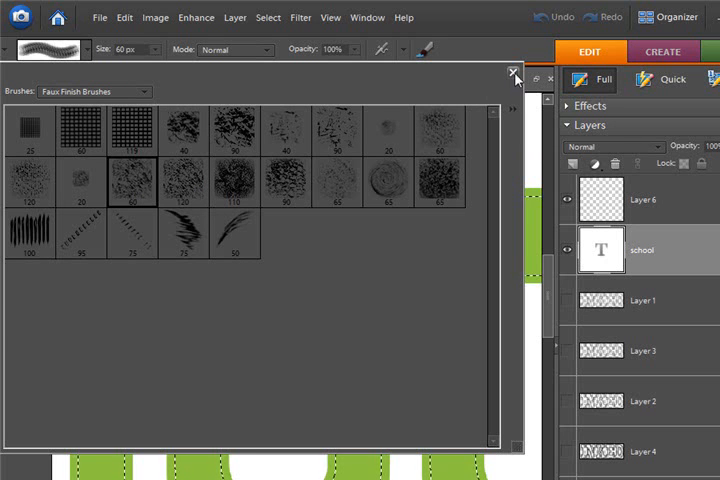
Close the brush picker and make Layer 6 the active painting layer.
left_click(516, 75)
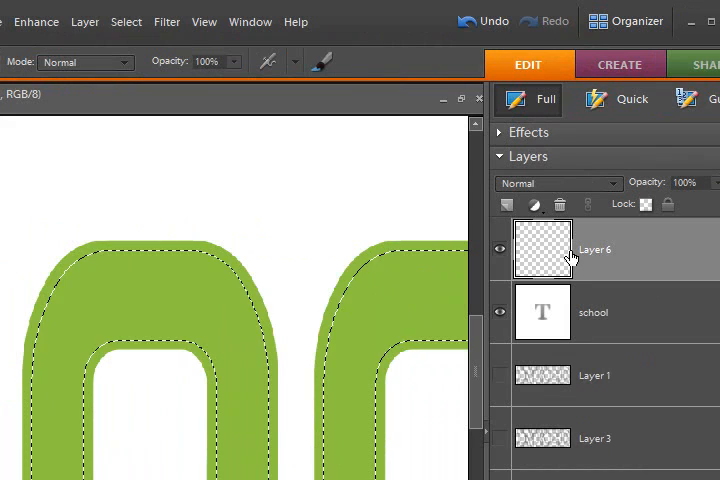
left_click(260, 320)
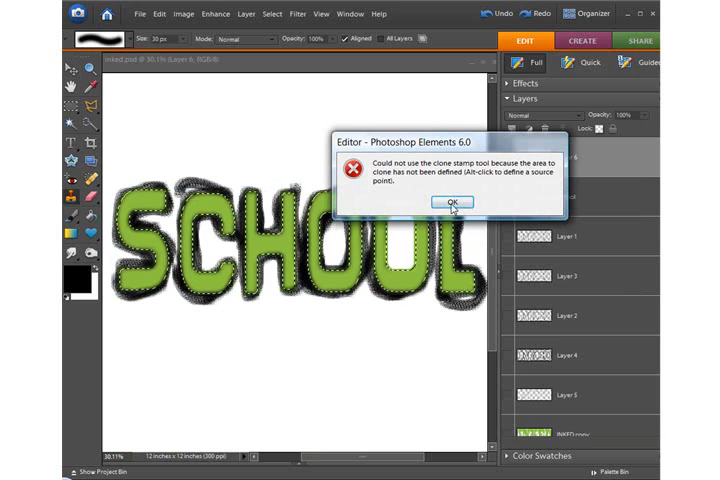
Dismiss the Clone Stamp source-point warning.
left_click(451, 204)
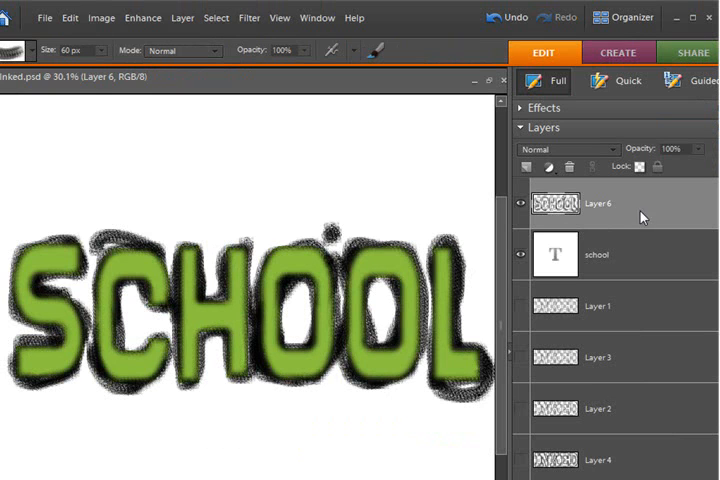
mouse_move(640, 216)
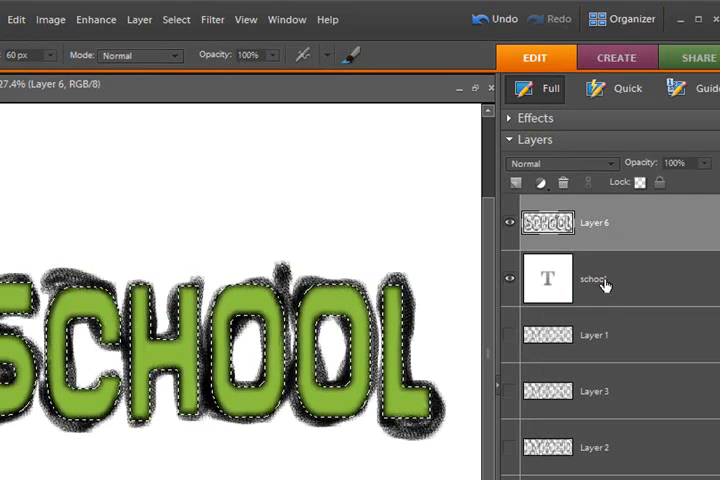
Invert the selection and delete the stray ink outside the SCHOOL letters on Layer 6.
left_click(177, 19)
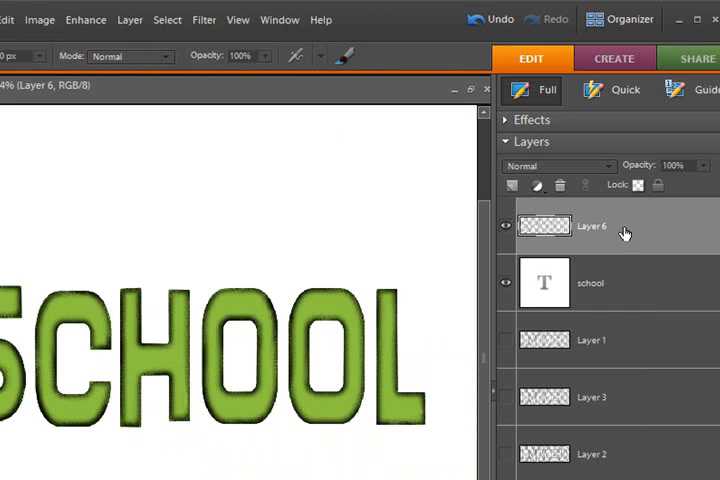
Set Layer 6's blend mode to Multiply.
left_click(555, 165)
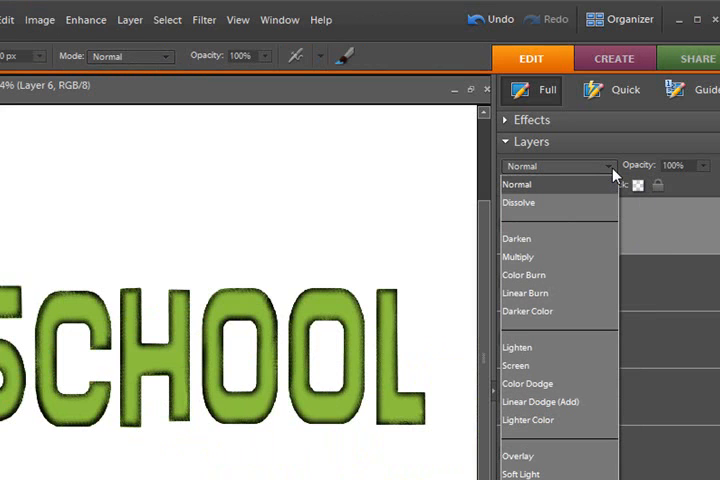
mouse_move(567, 257)
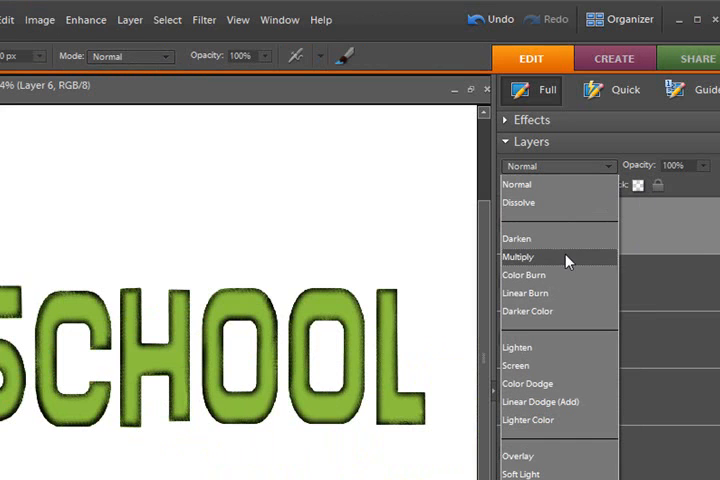
left_click(519, 257)
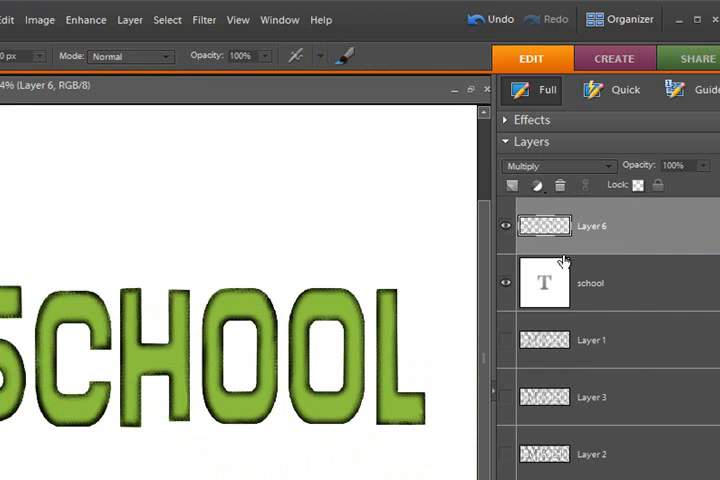
mouse_move(634, 250)
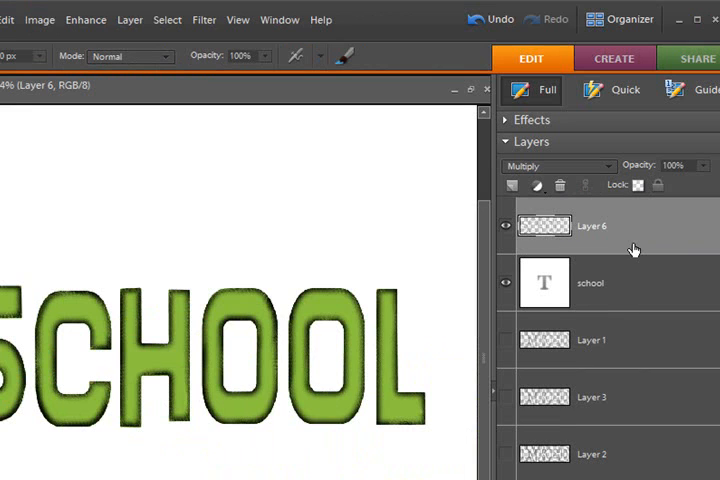
mouse_move(625, 254)
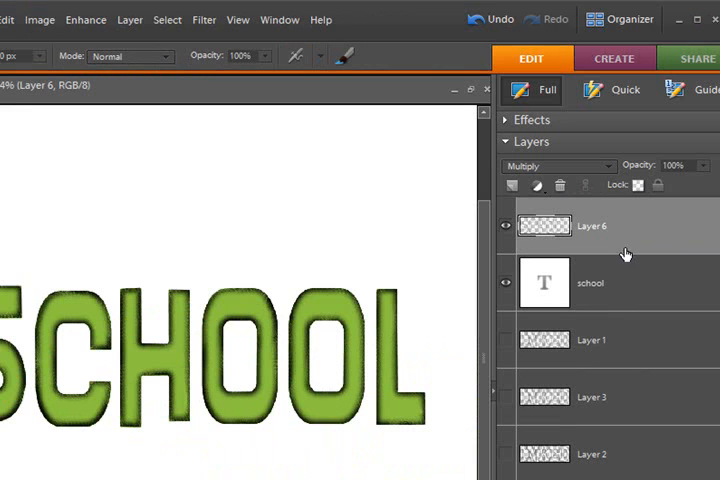
mouse_move(628, 255)
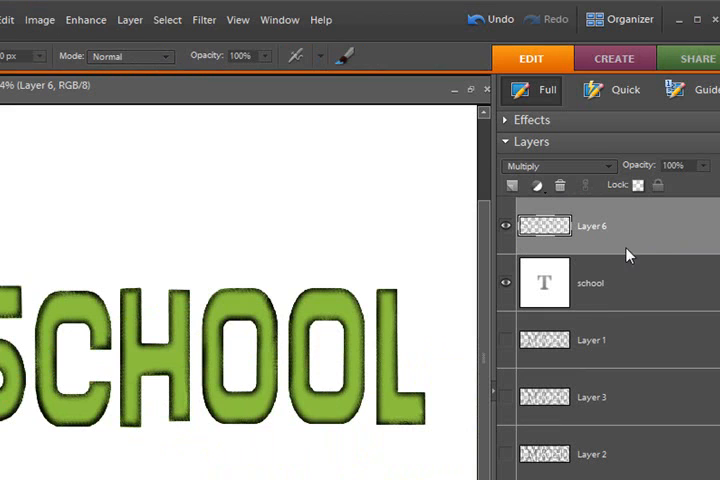
mouse_move(625, 255)
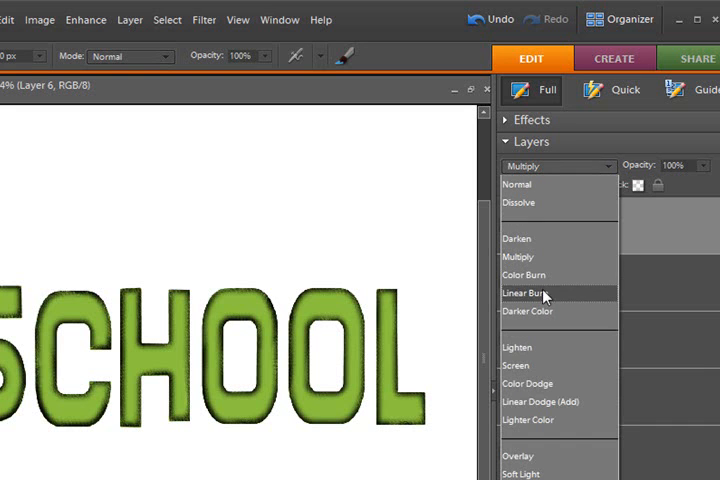
Set Layer 6's blend mode to Linear Burn.
left_click(525, 293)
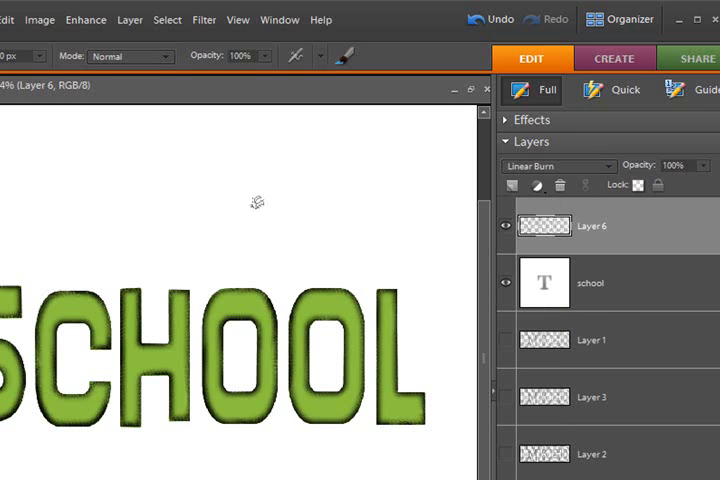
mouse_move(623, 237)
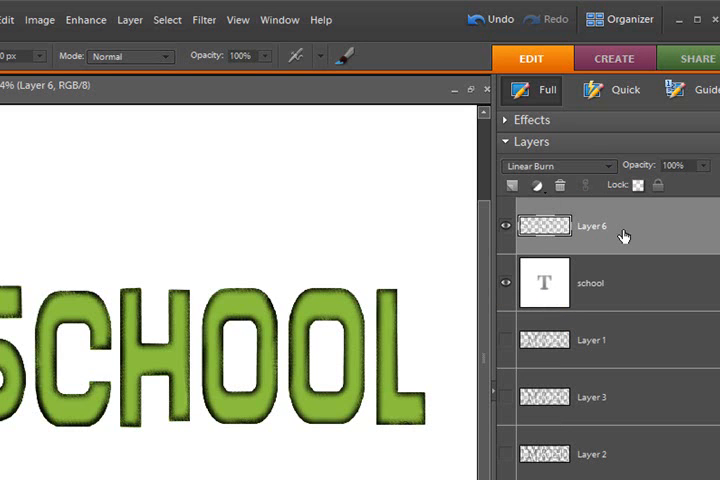
mouse_move(625, 238)
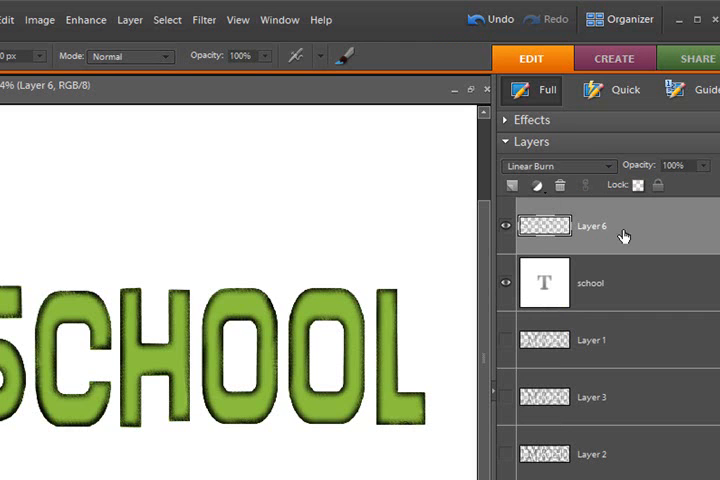
mouse_move(625, 237)
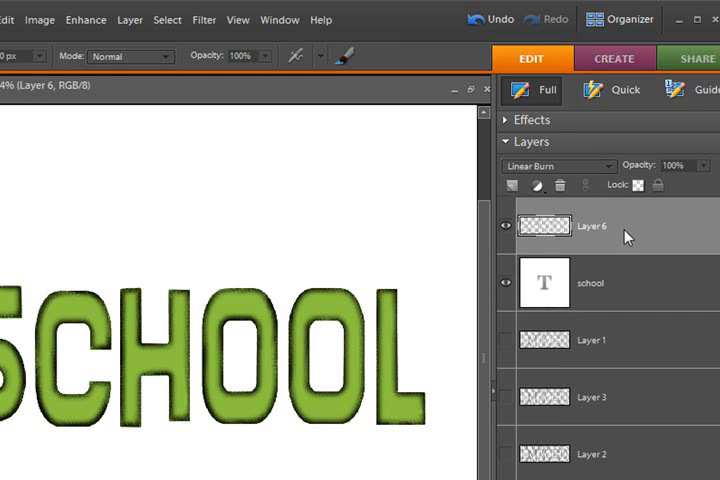
mouse_move(623, 237)
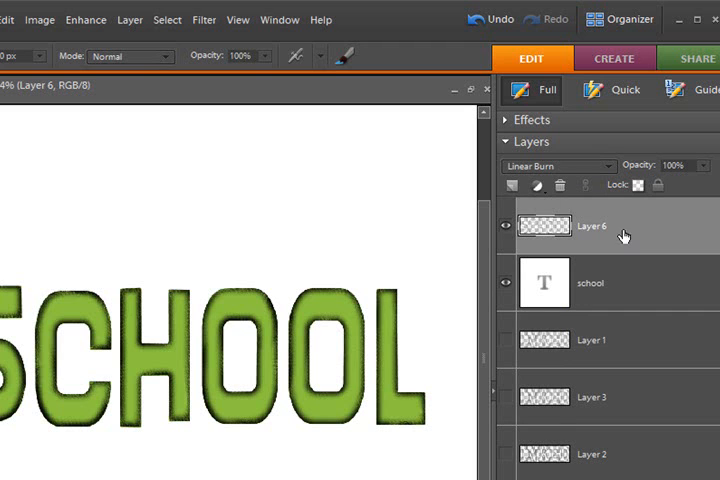